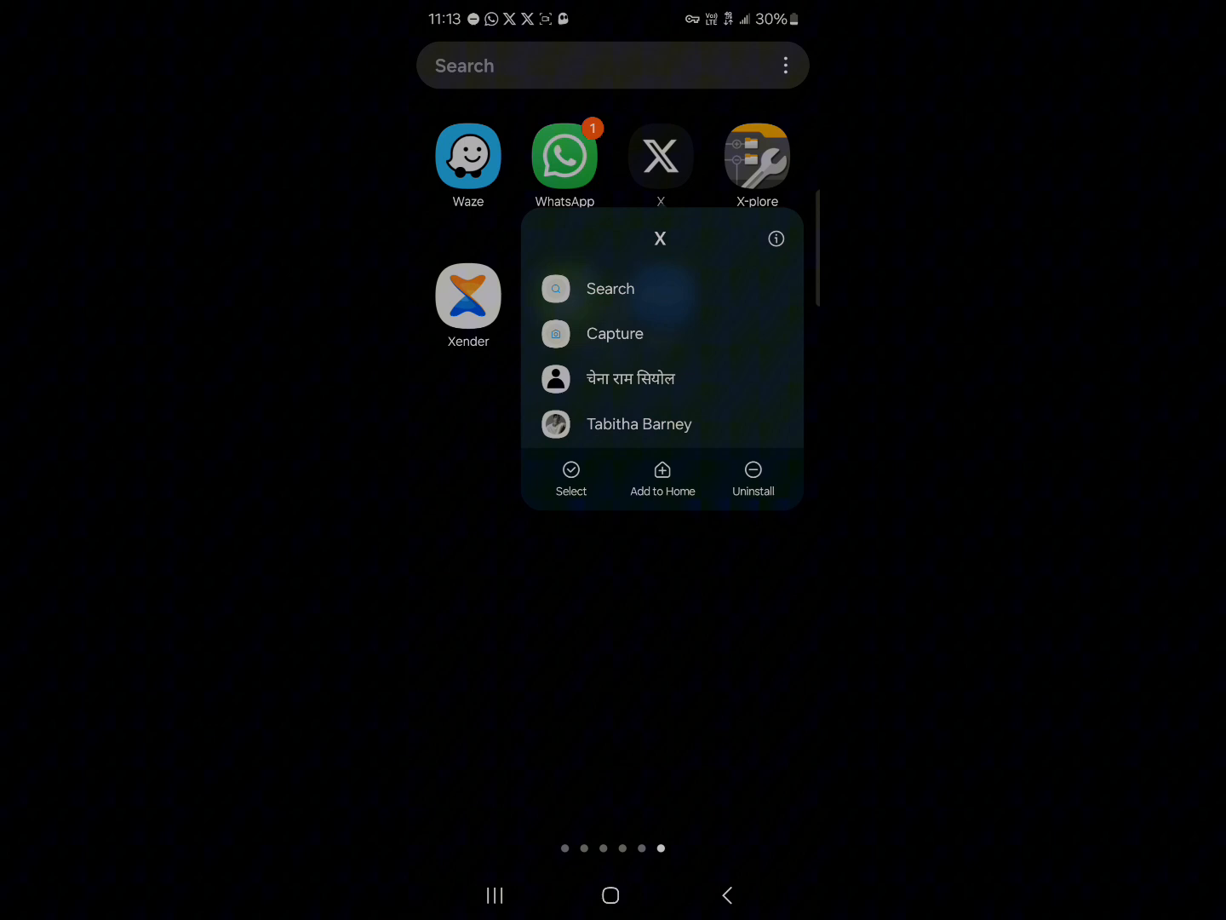
Launch the X app from the home screen so the home timeline appears.
left_click(660, 157)
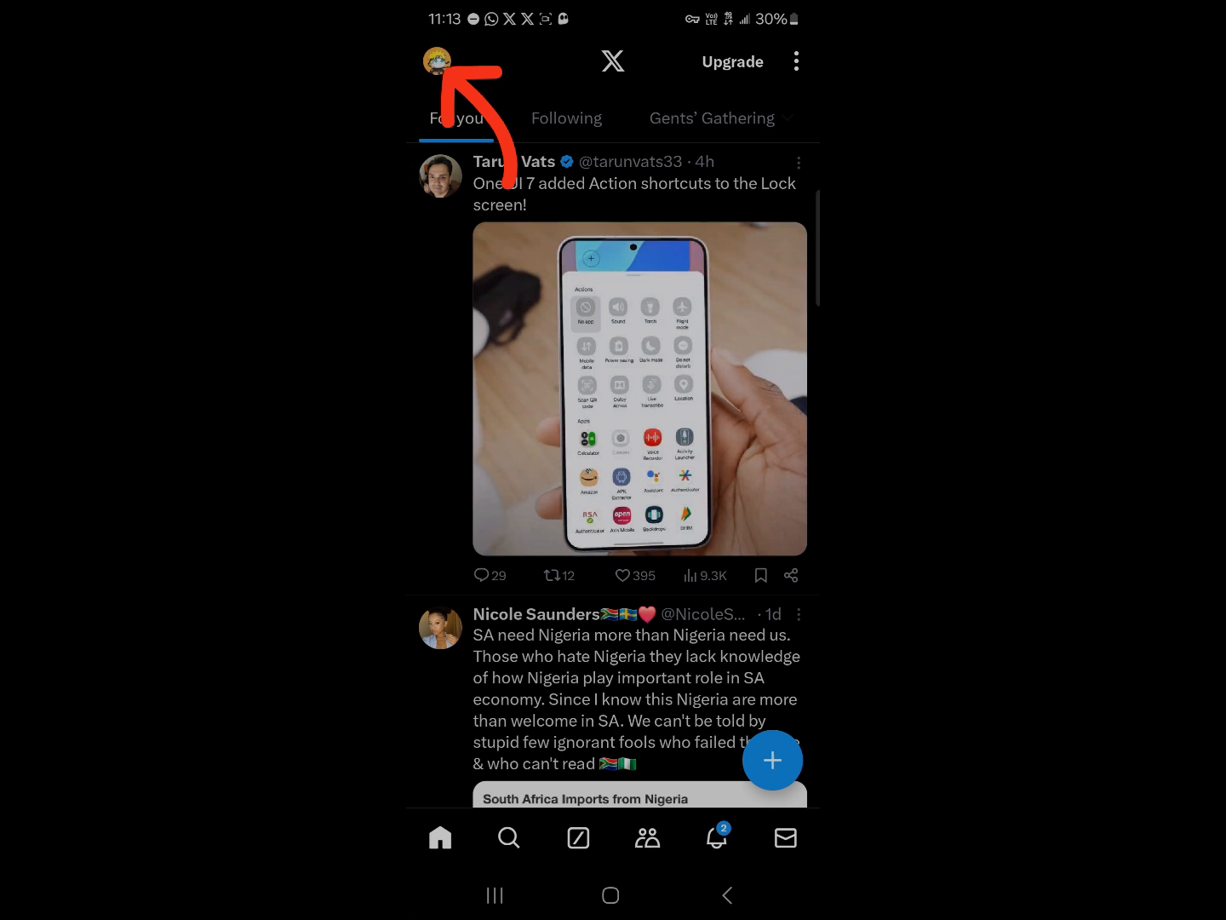
From the profile side panel, reach Settings and privacy via Settings & Support.
left_click(438, 62)
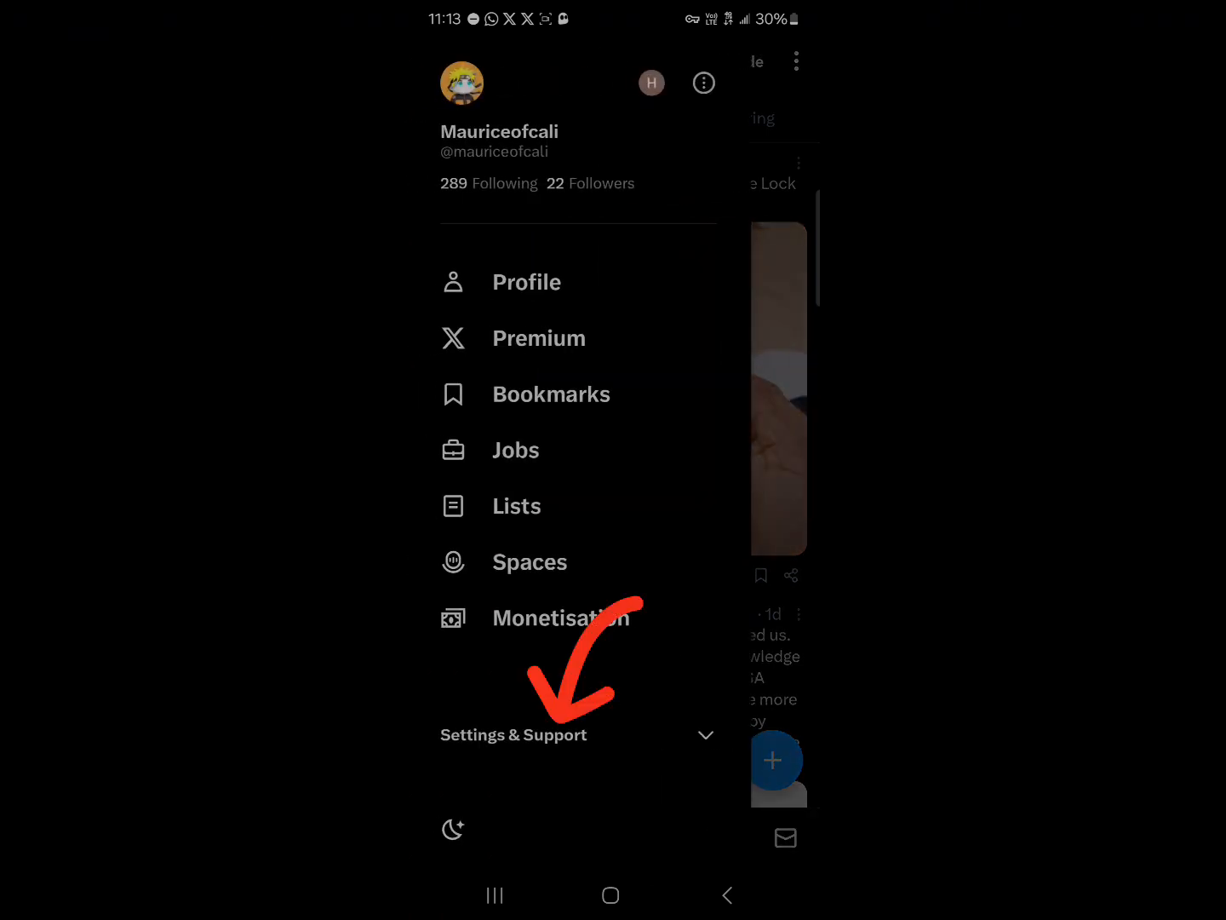
left_click(515, 734)
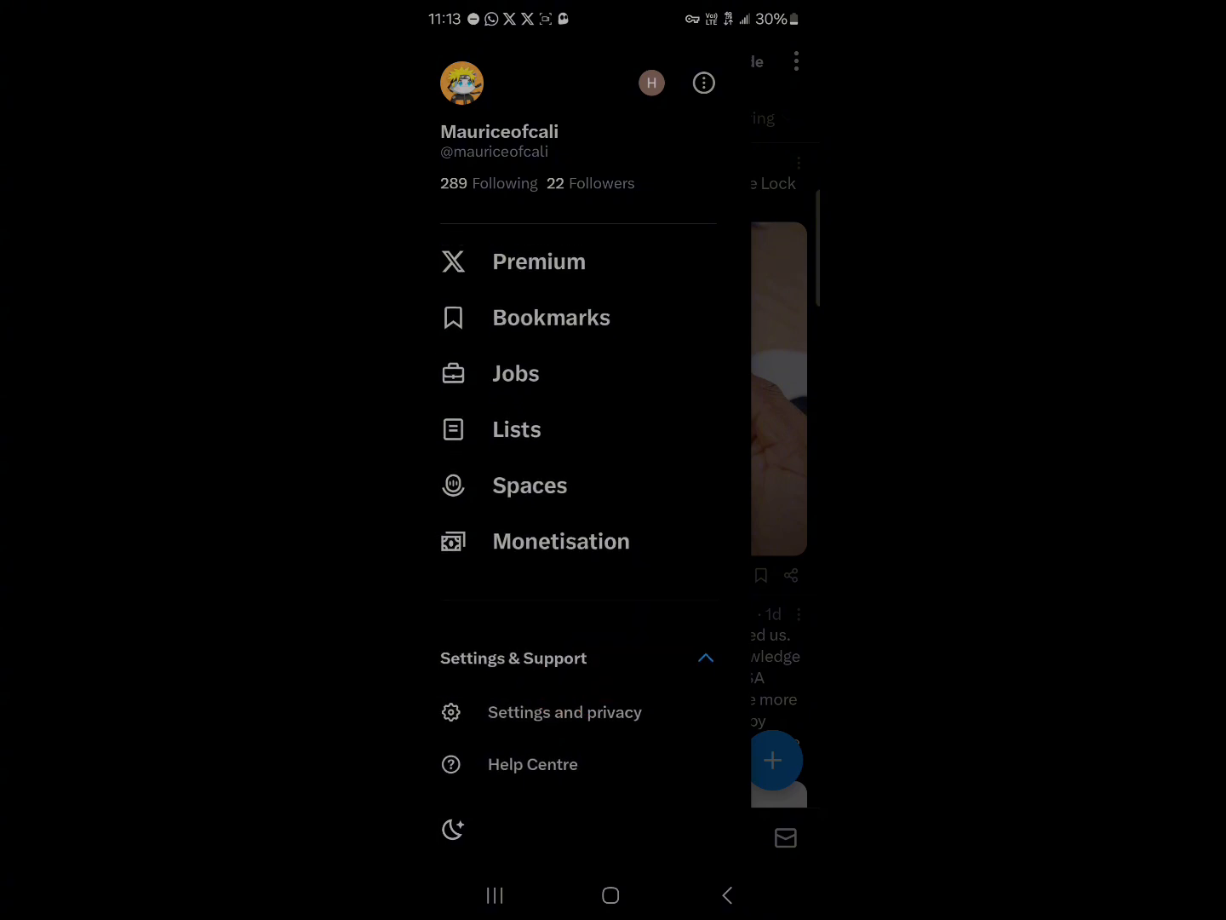
left_click(565, 712)
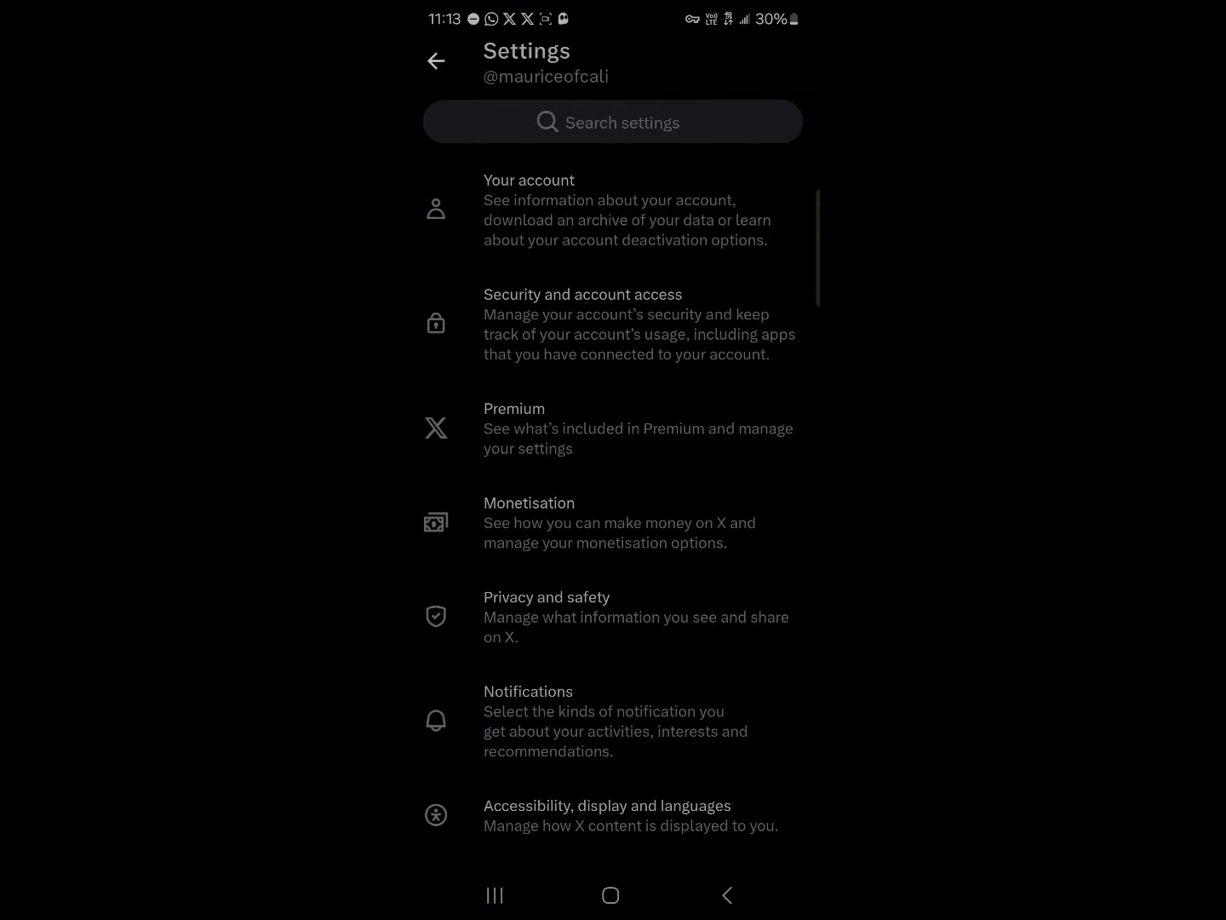
Go into the Accessibility, display and languages settings page.
scroll("down", 3)
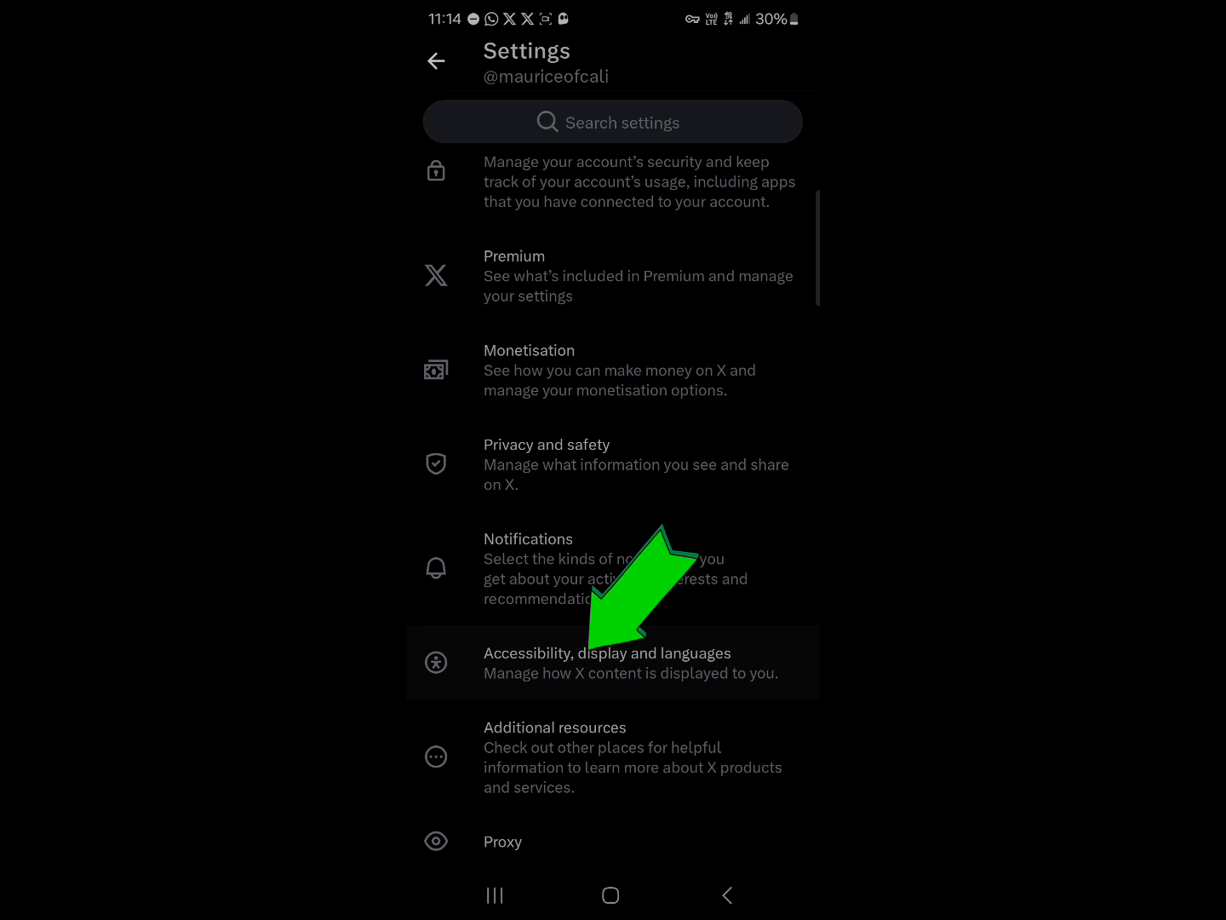
left_click(606, 661)
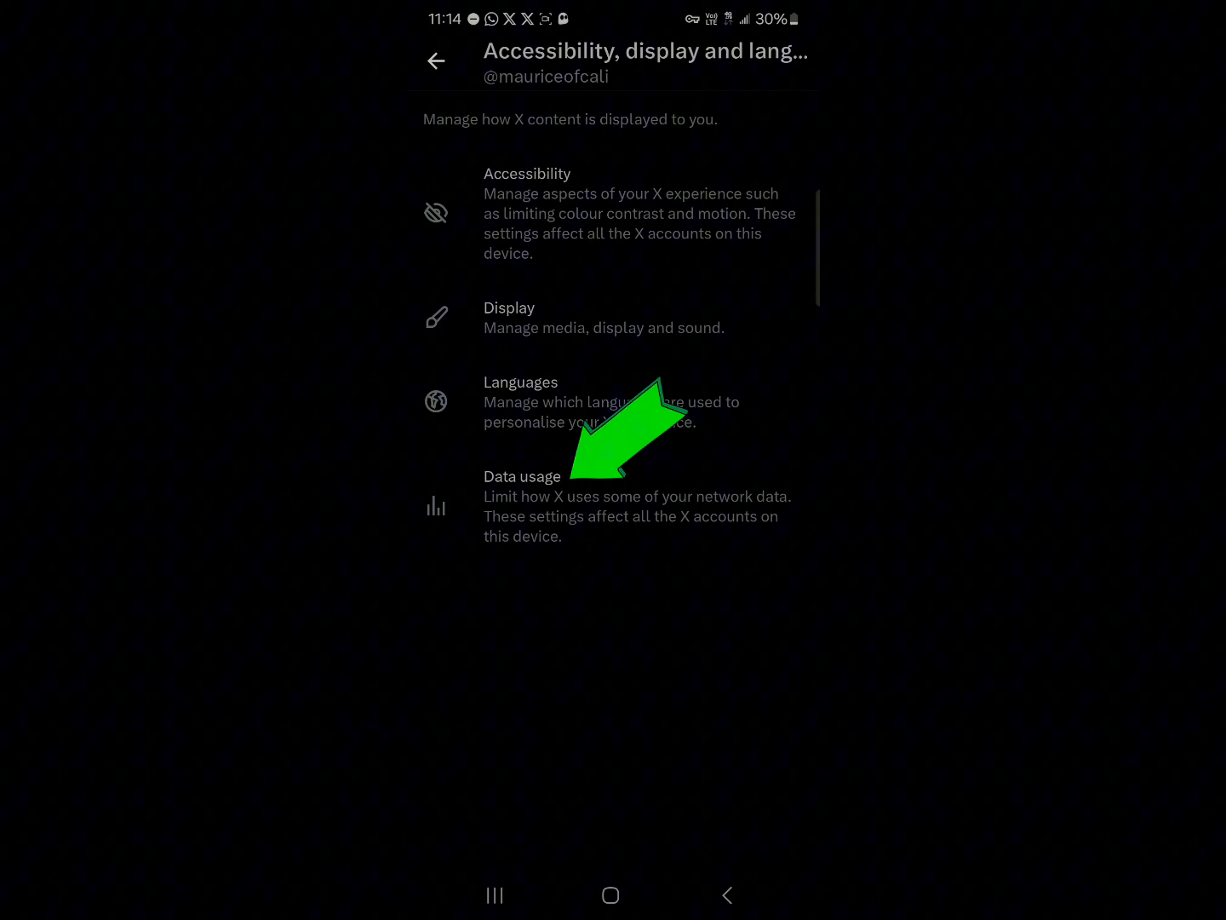
Enter Data usage settings and move down to the Video section.
left_click(523, 476)
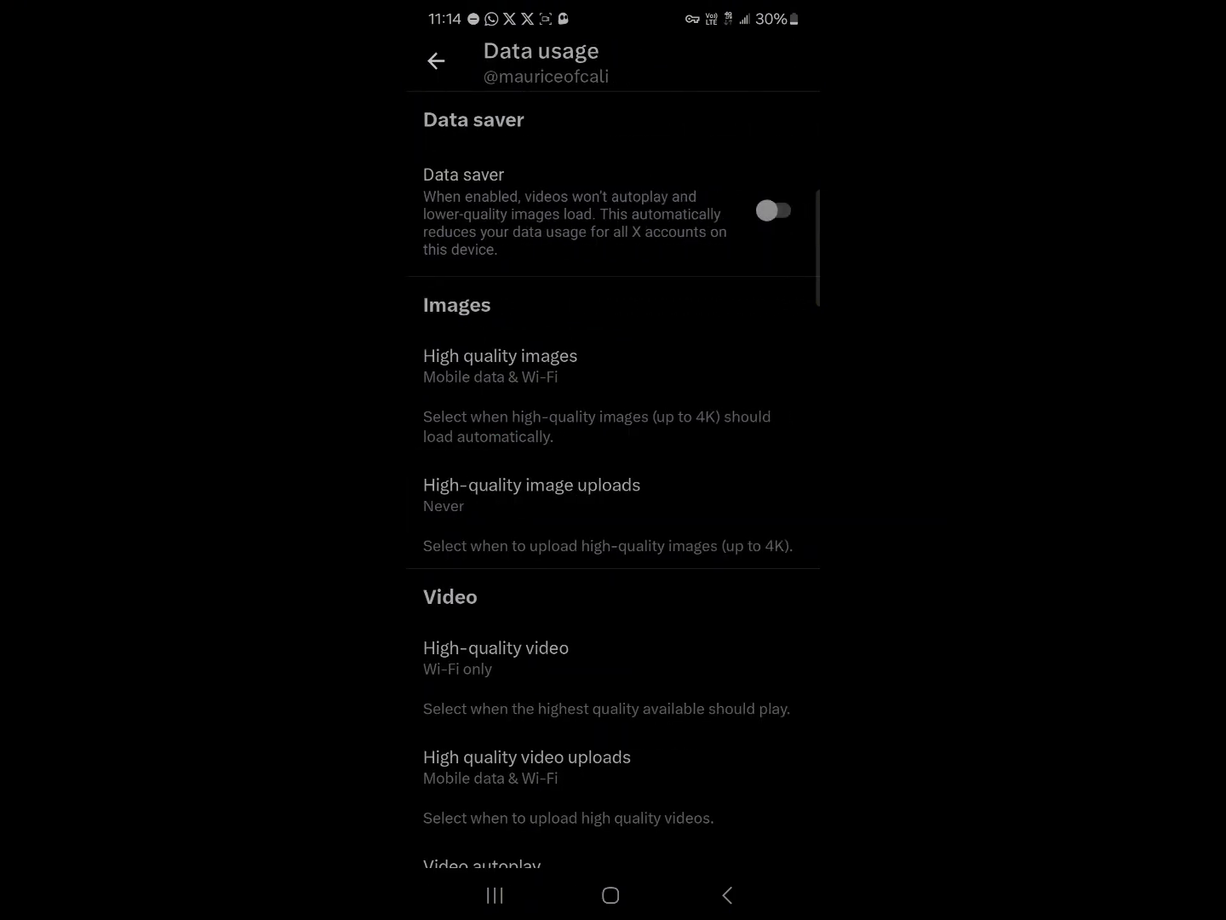
scroll("down", 3)
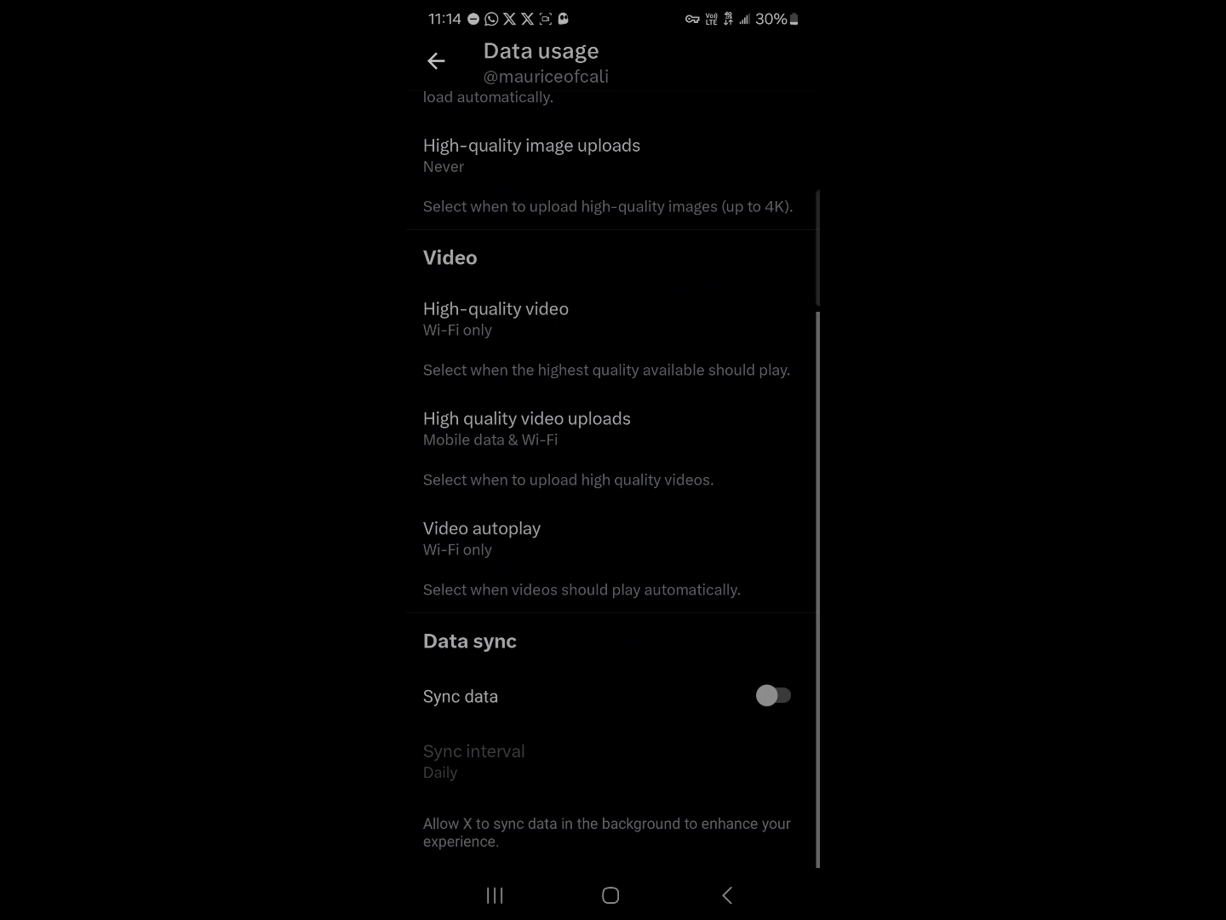
scroll("down", 3)
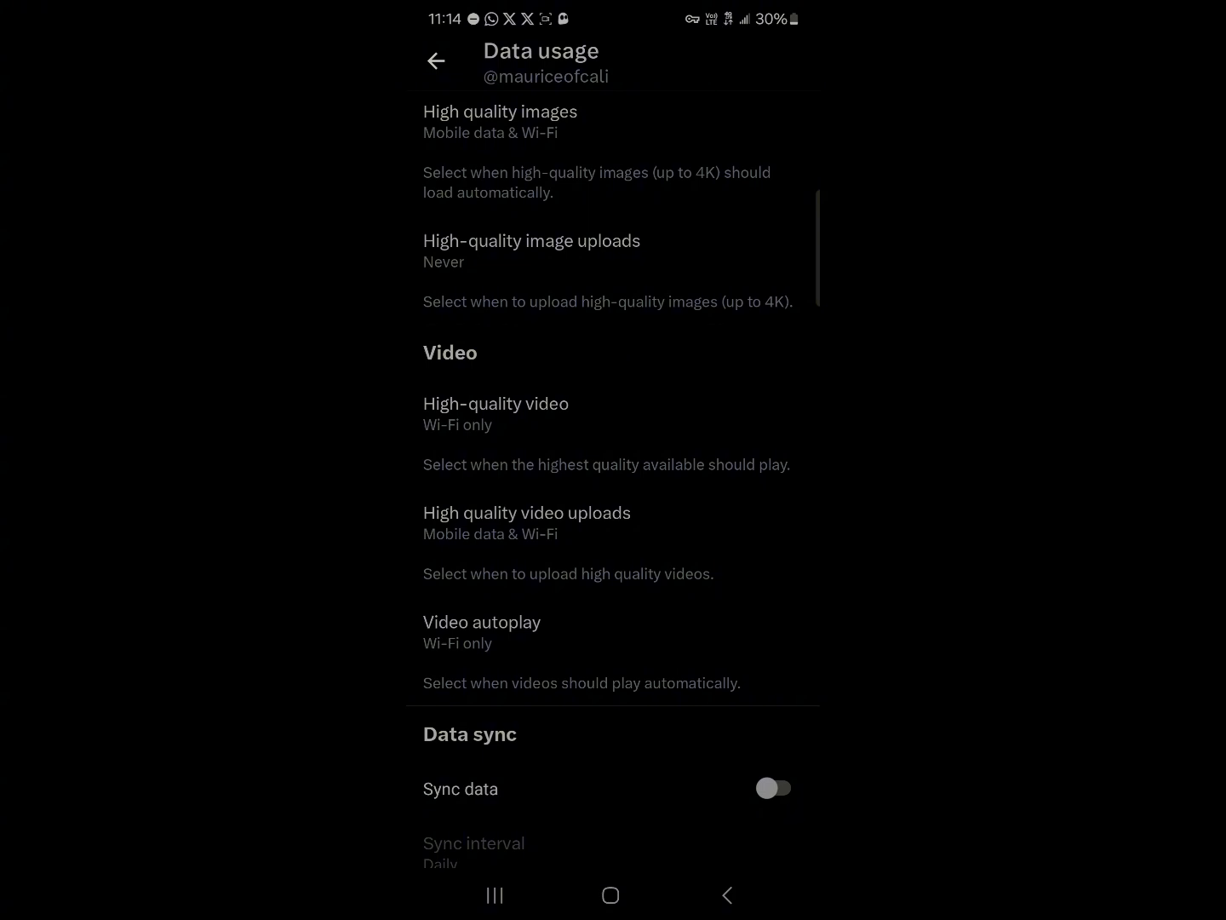
left_click(496, 418)
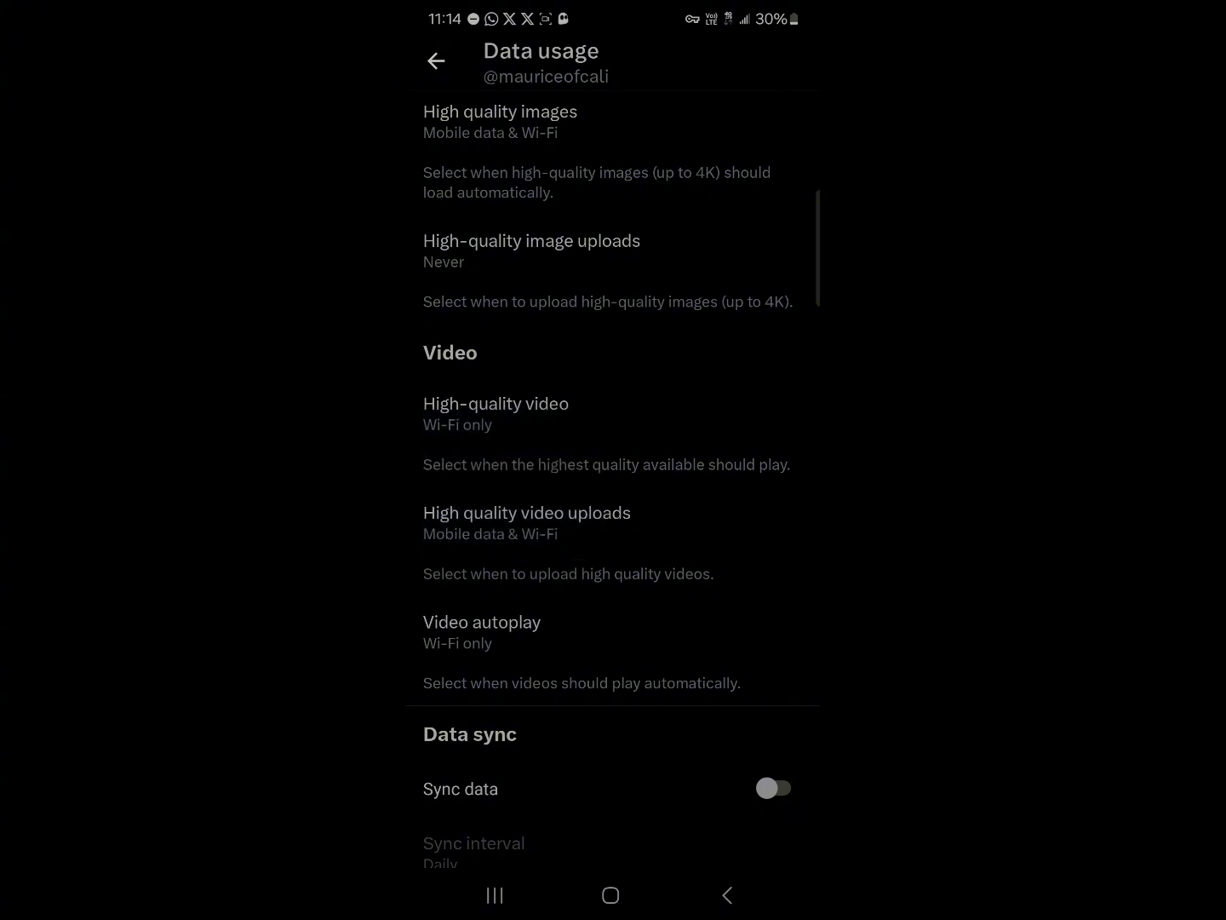
Show the High quality video uploads network choices: Mobile data & Wi-Fi, Wi-Fi only, Never.
left_click(496, 417)
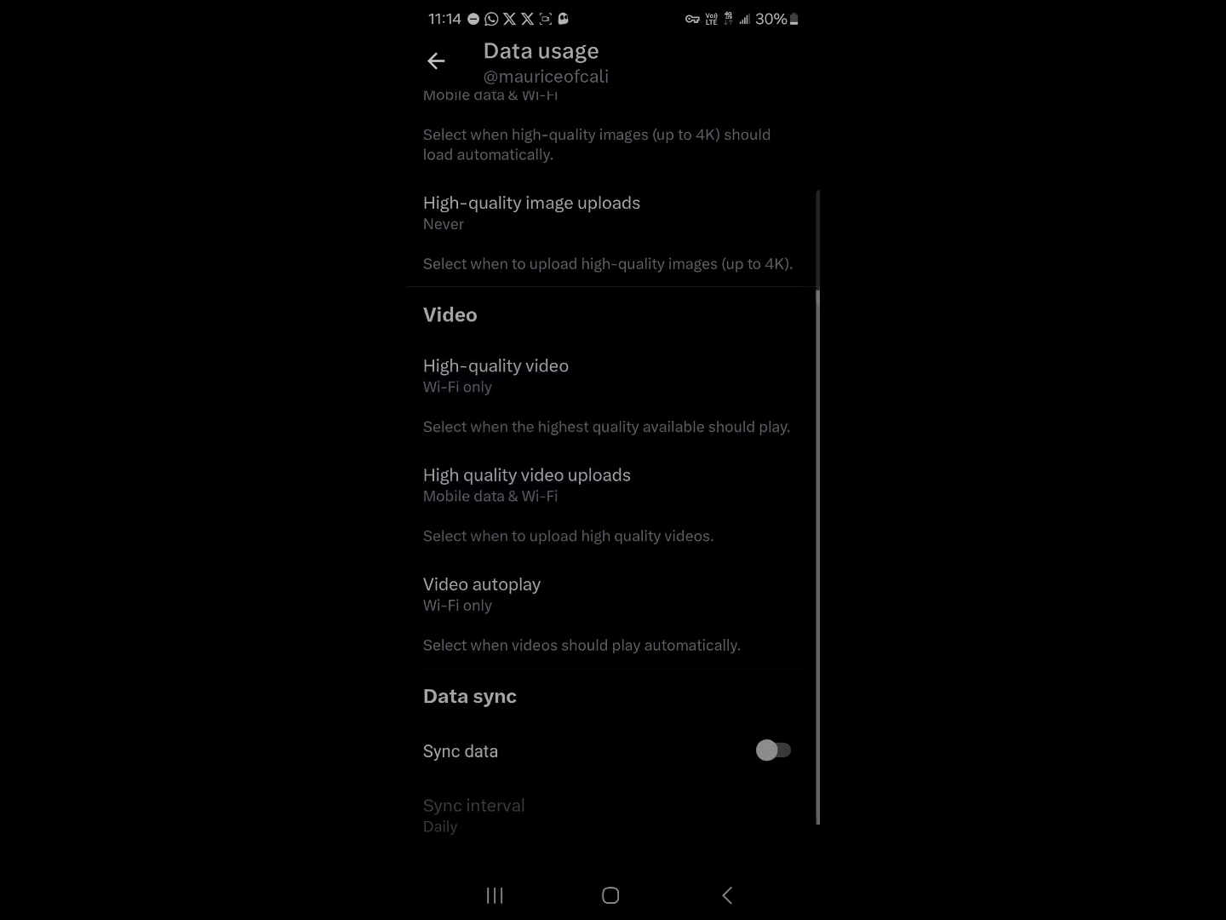
scroll("down", 3)
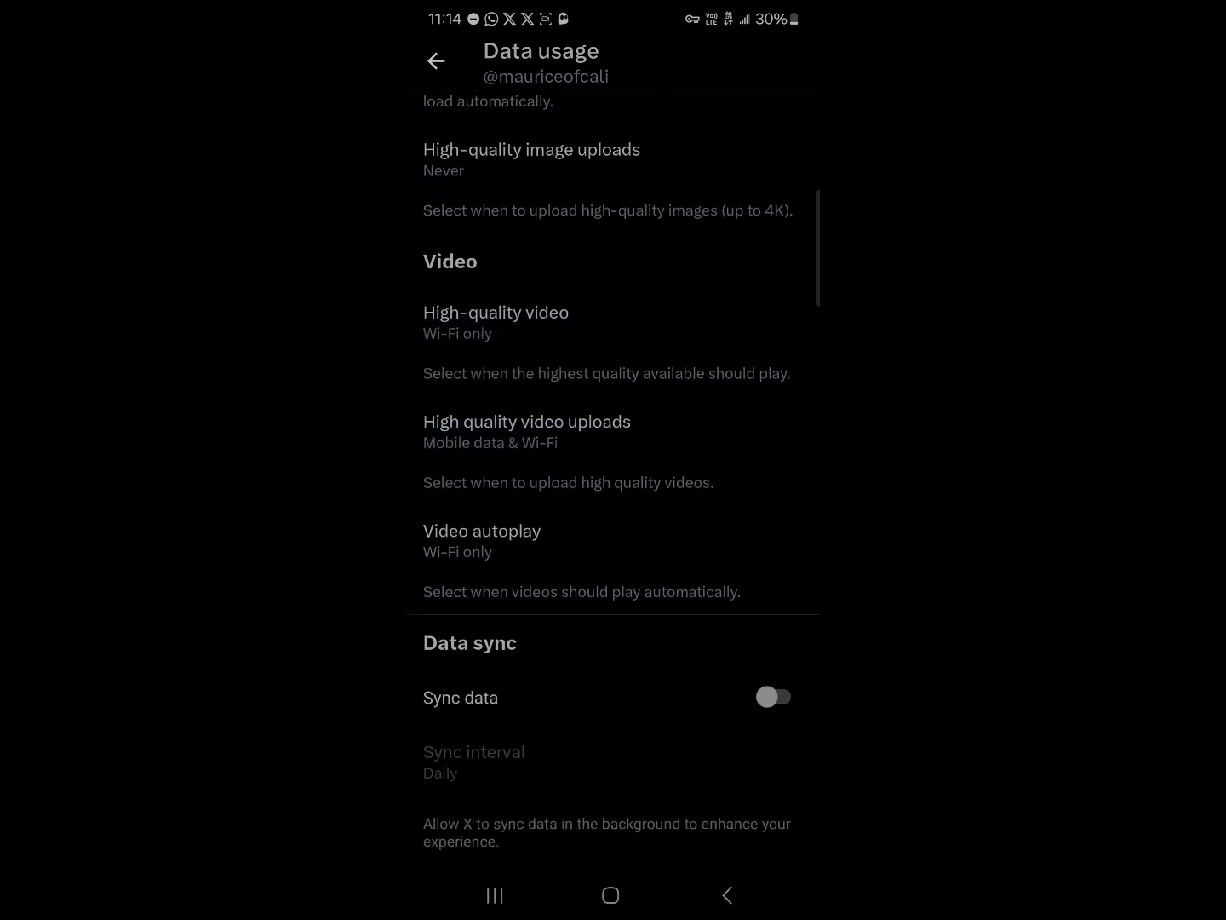
left_click(526, 421)
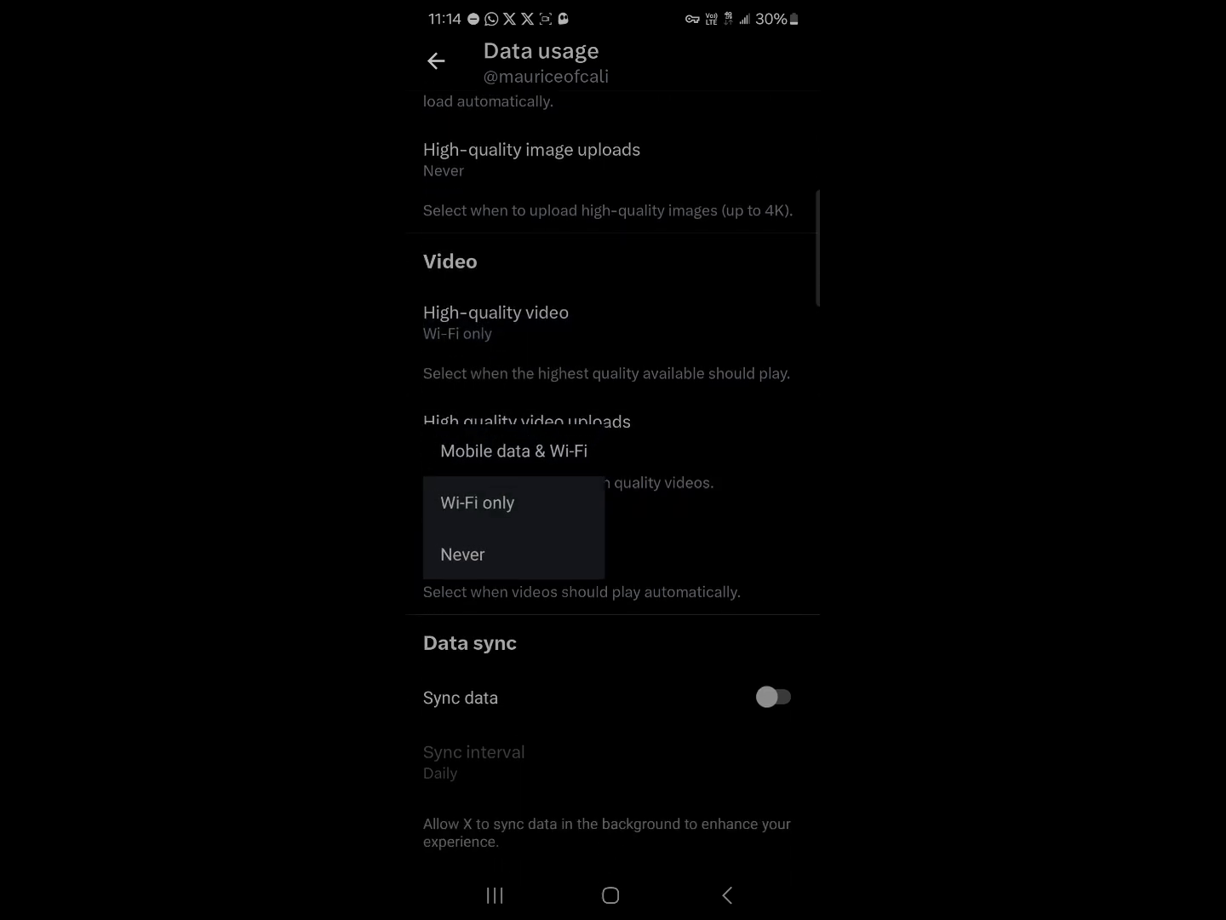